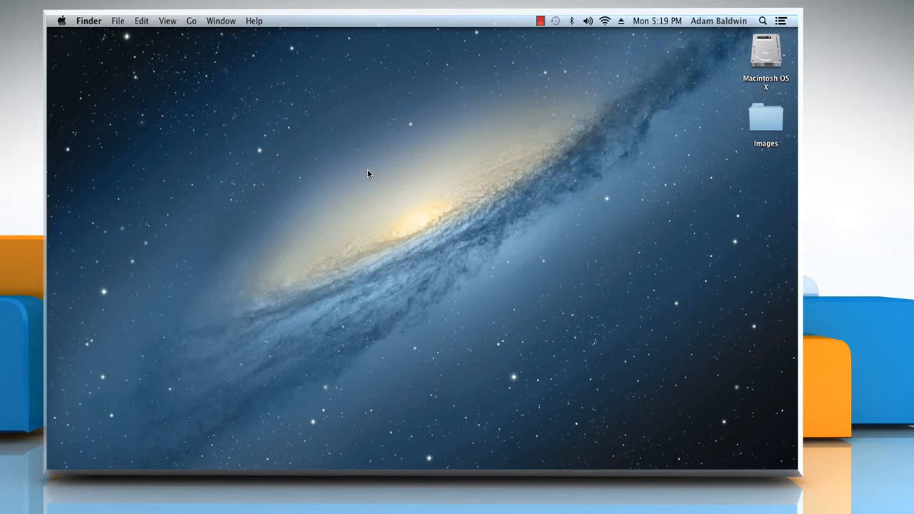
mouse_move(366, 174)
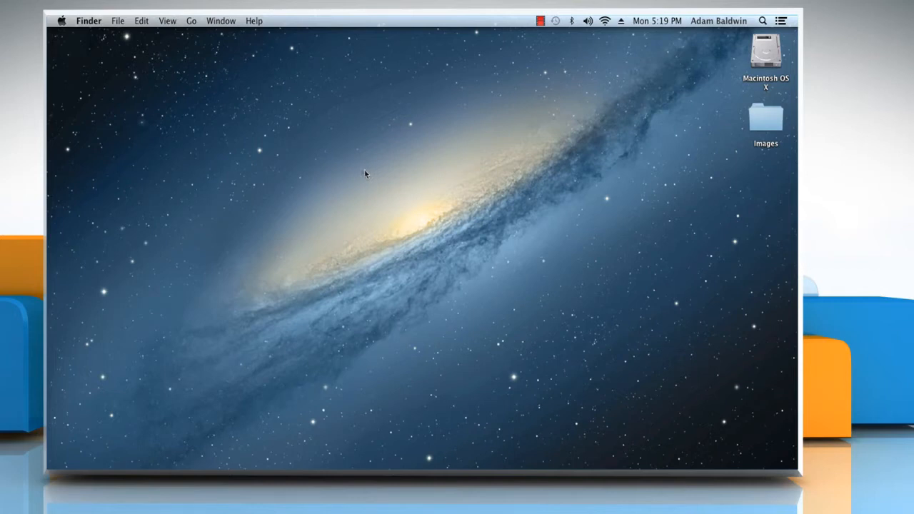
Open Users & Groups from System Preferences and unlock it with the admin password.
left_click(62, 20)
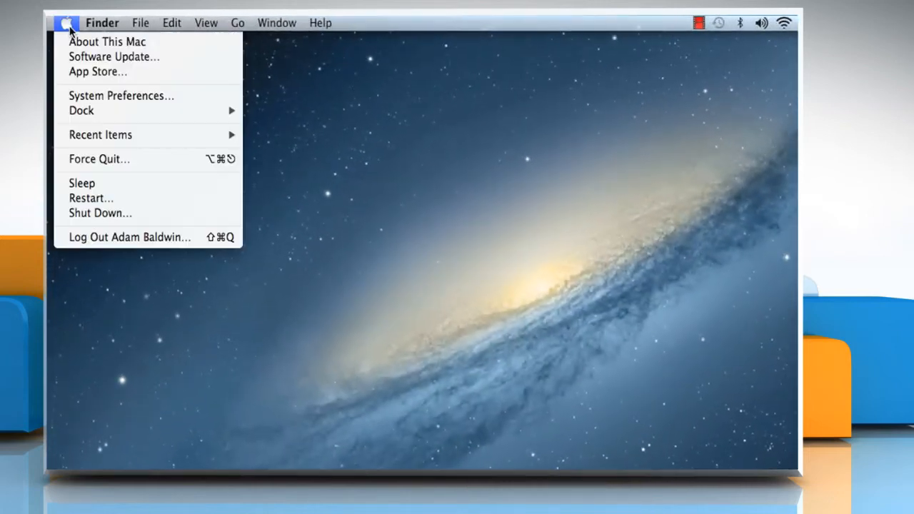
mouse_move(120, 94)
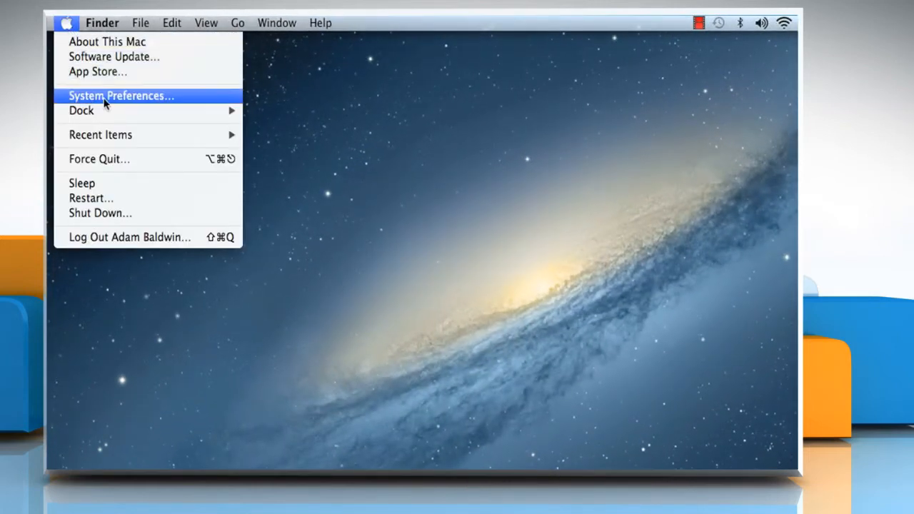
left_click(119, 94)
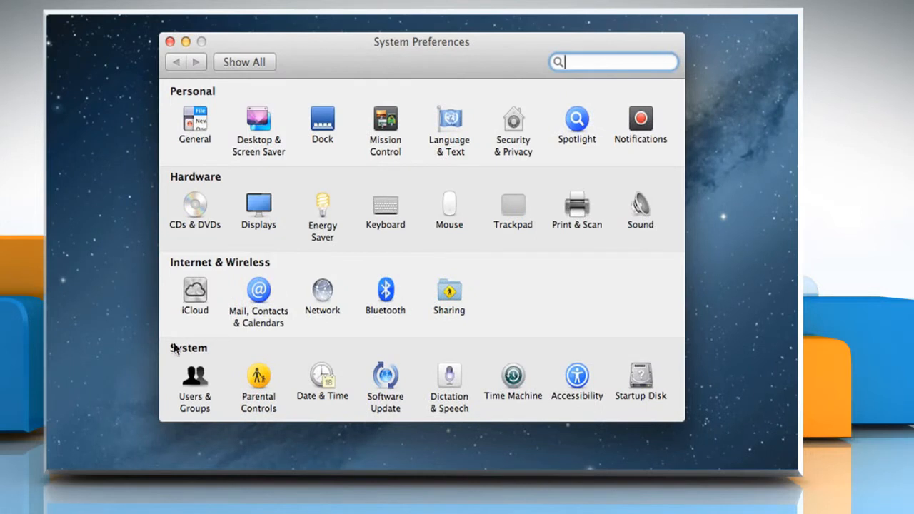
mouse_move(209, 393)
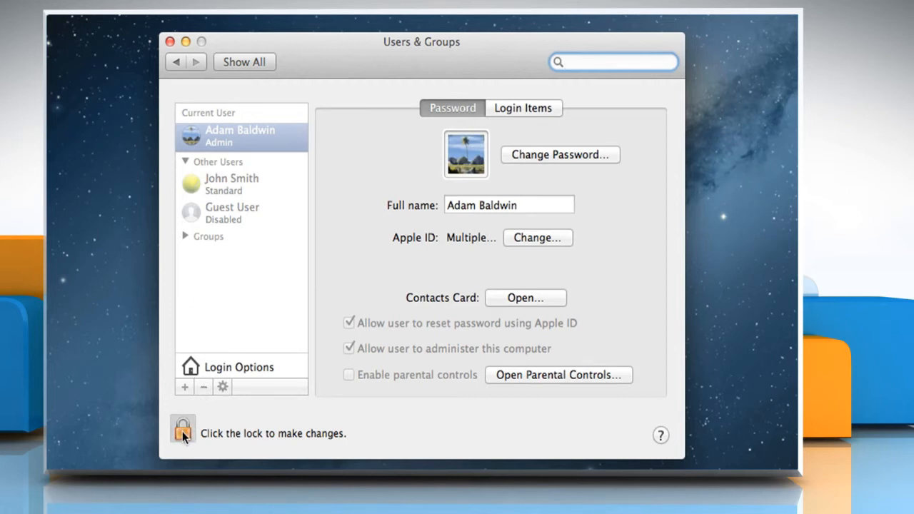
left_click(183, 429)
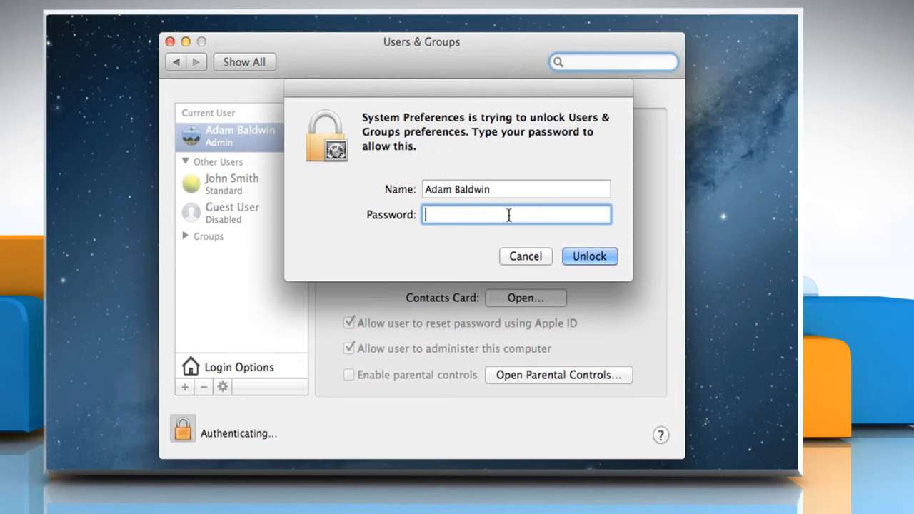
type("•")
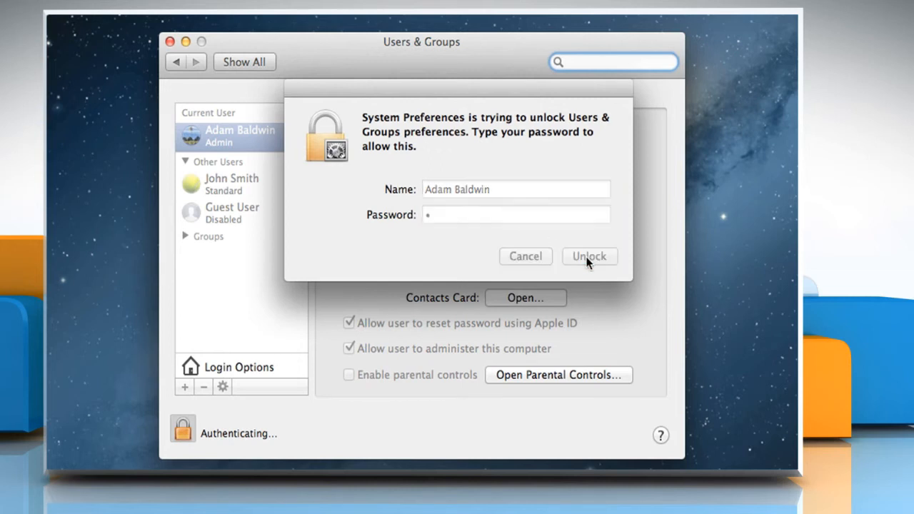
left_click(588, 255)
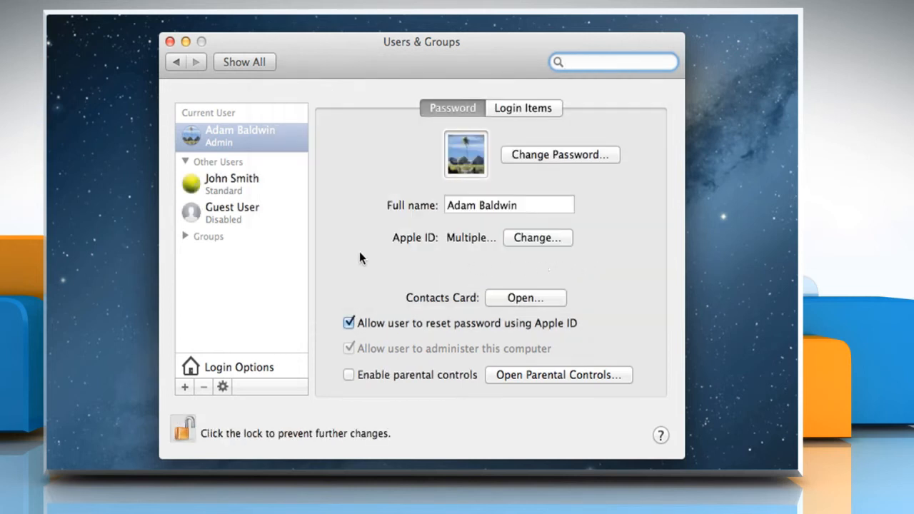
Reset John Smith's password with a new password and the hint 'Adam'.
left_click(232, 184)
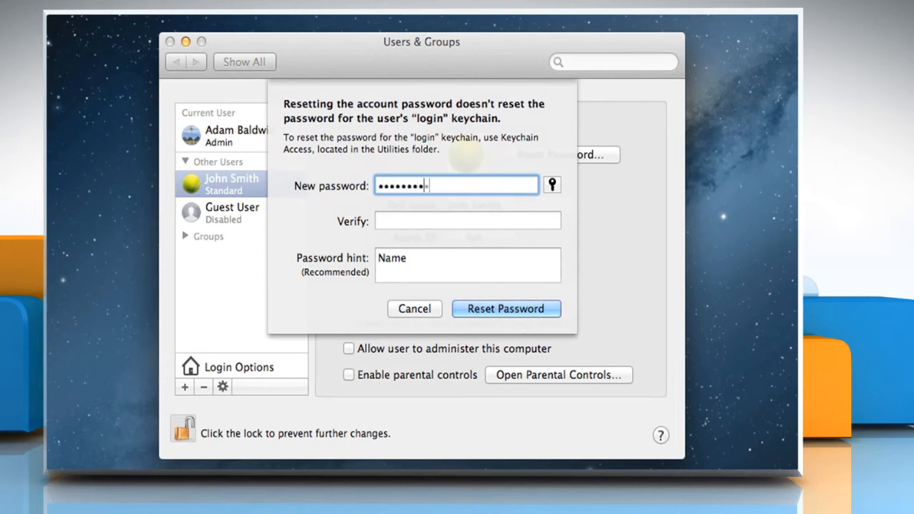
type("•••••")
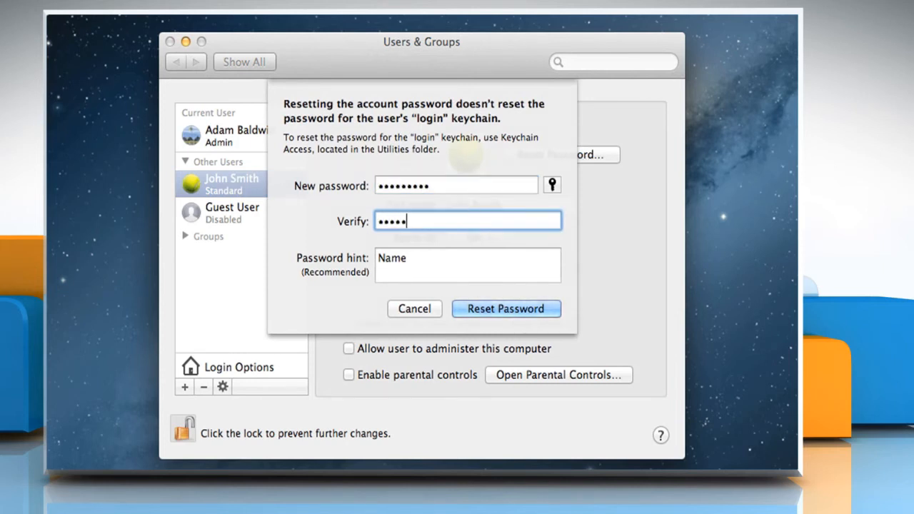
left_click(469, 264)
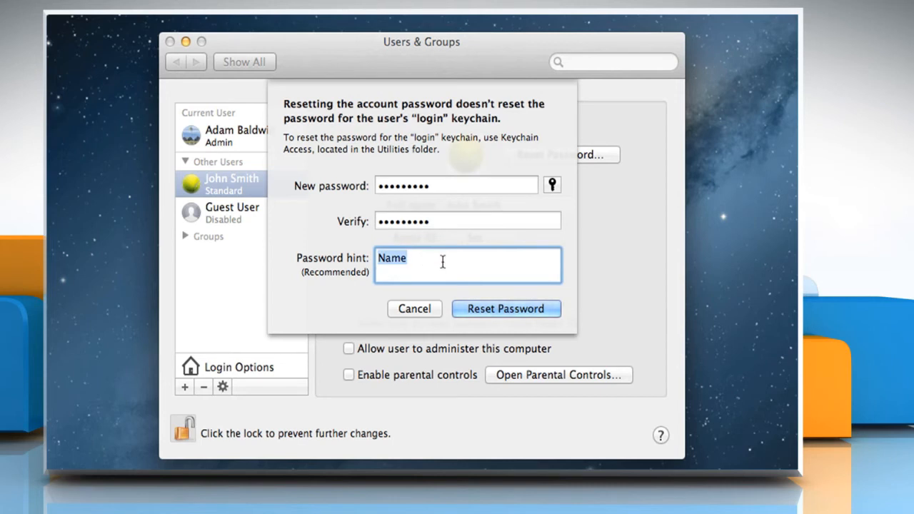
type("Adam")
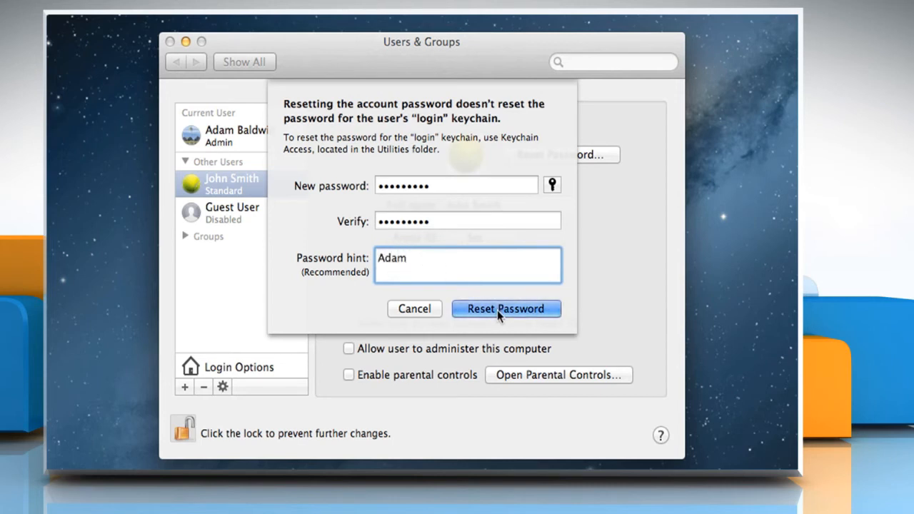
left_click(505, 309)
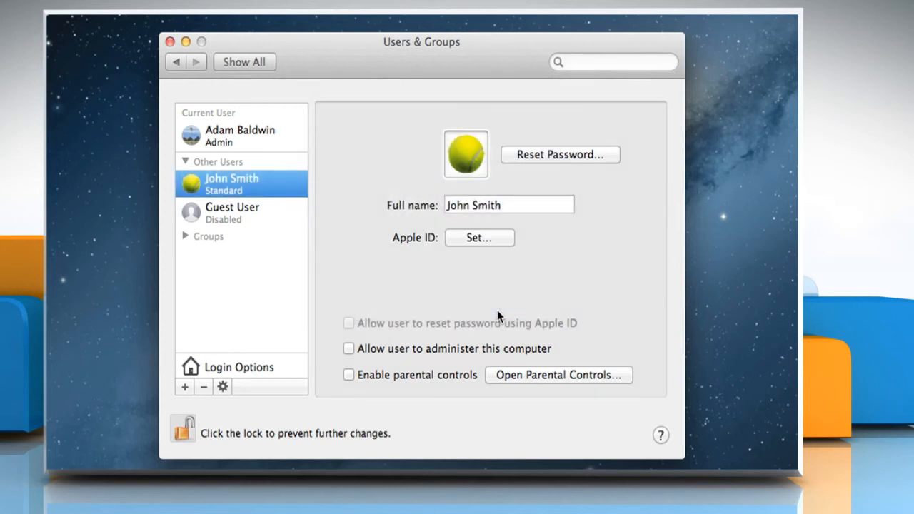